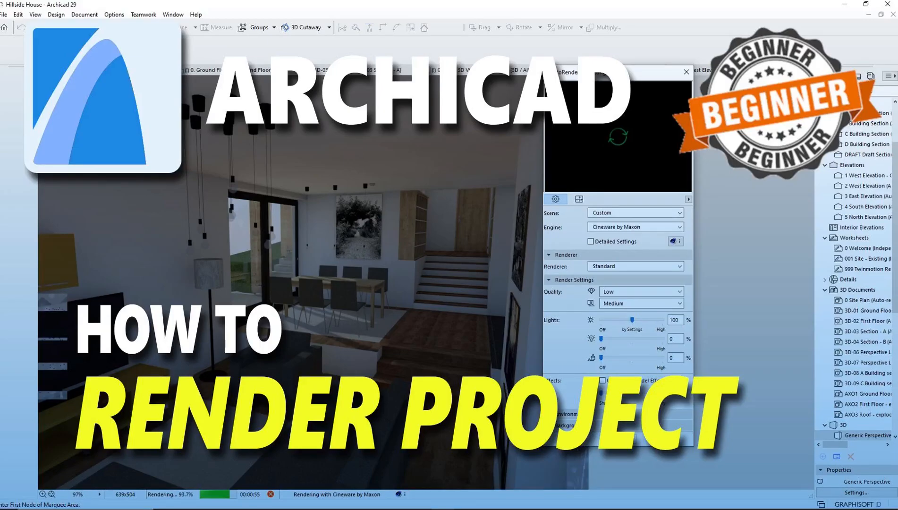
# Move the 3D camera into the living/dining room, with the stairs beyond
pyautogui.click(685, 72)
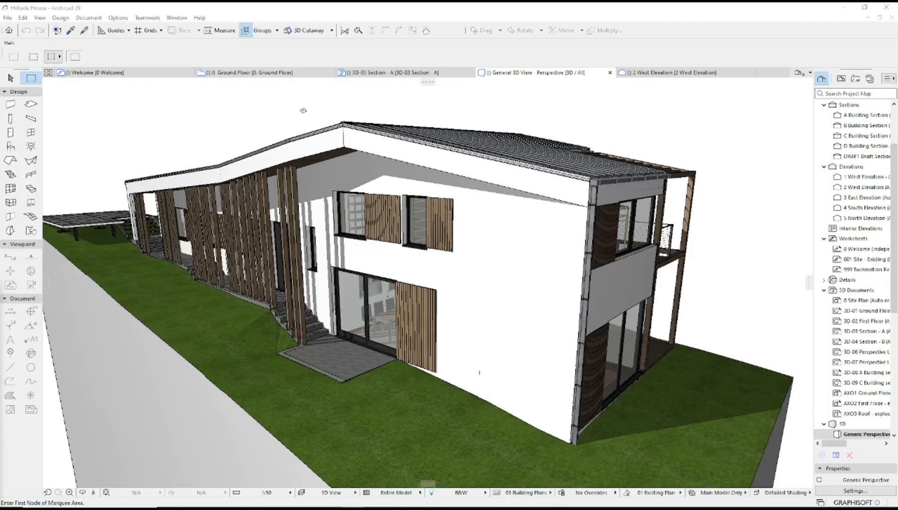
pyautogui.moveTo(467, 253)
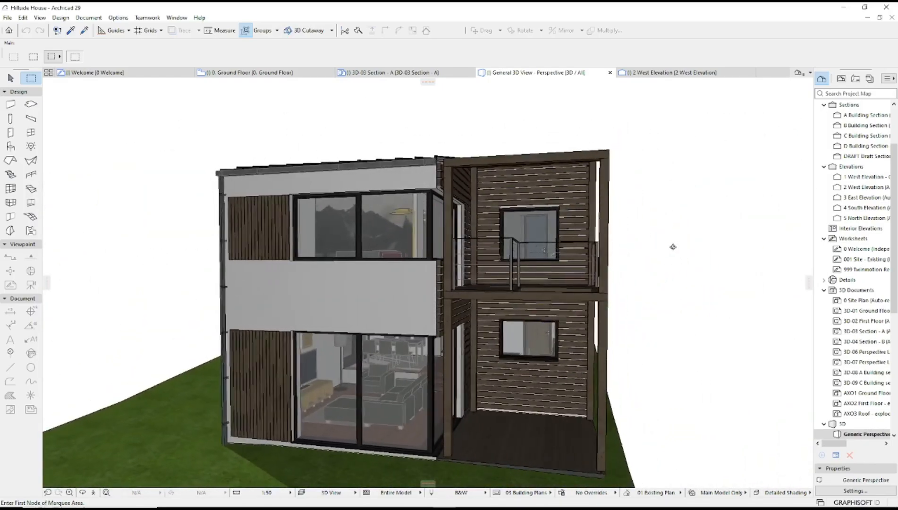
pyautogui.scroll(3)
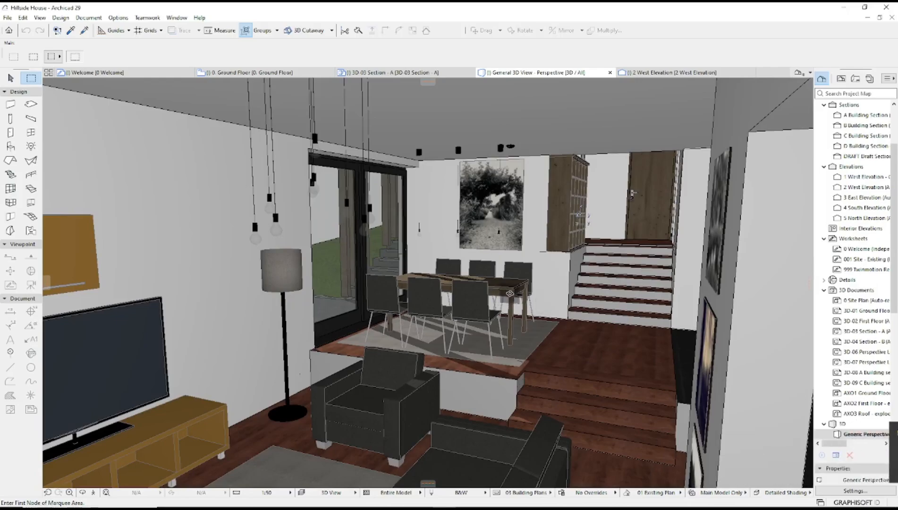
# Bring up the PhotoRendering Settings palette from the Document menu
pyautogui.click(88, 17)
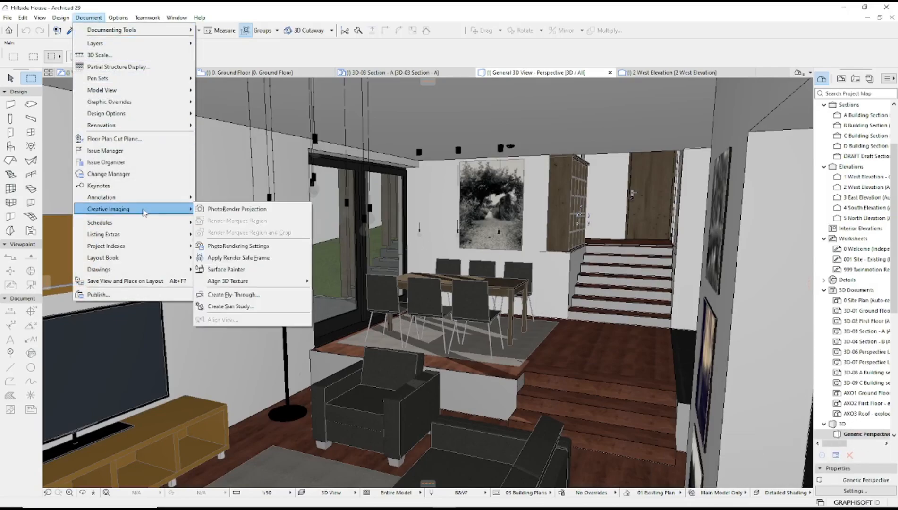
pyautogui.moveTo(238, 245)
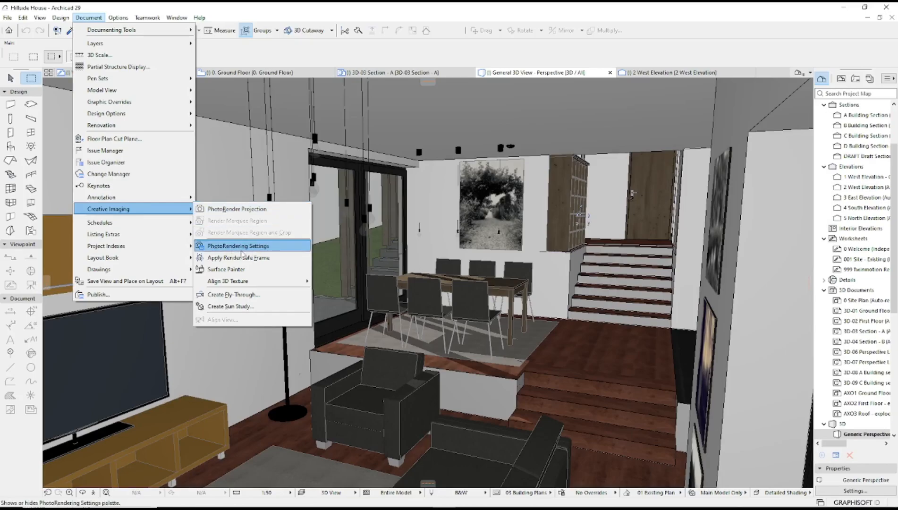
pyautogui.click(238, 245)
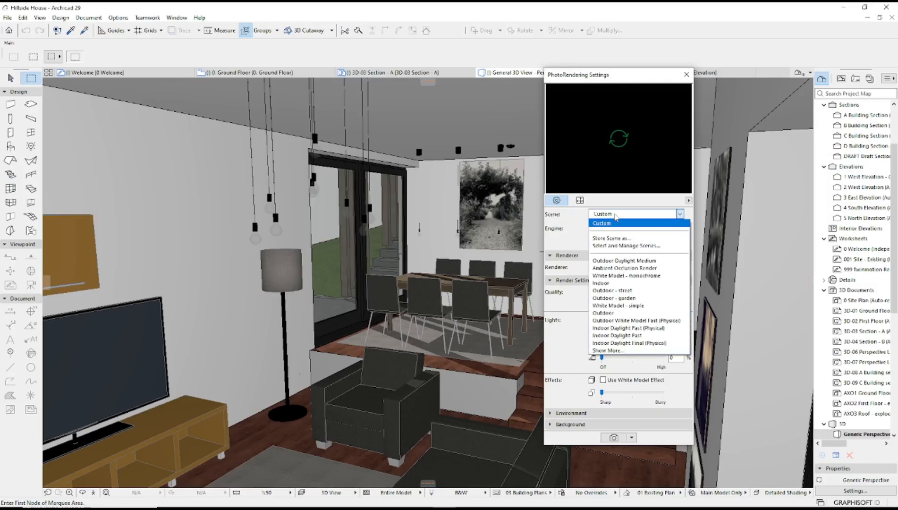
# Keep Scene Custom, Renderer Standard and Quality Low in the render settings
pyautogui.click(600, 223)
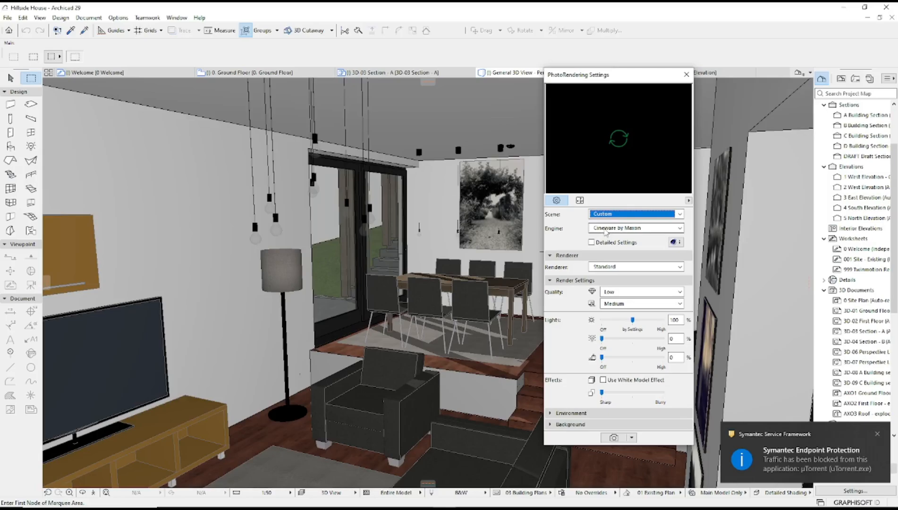
pyautogui.click(680, 227)
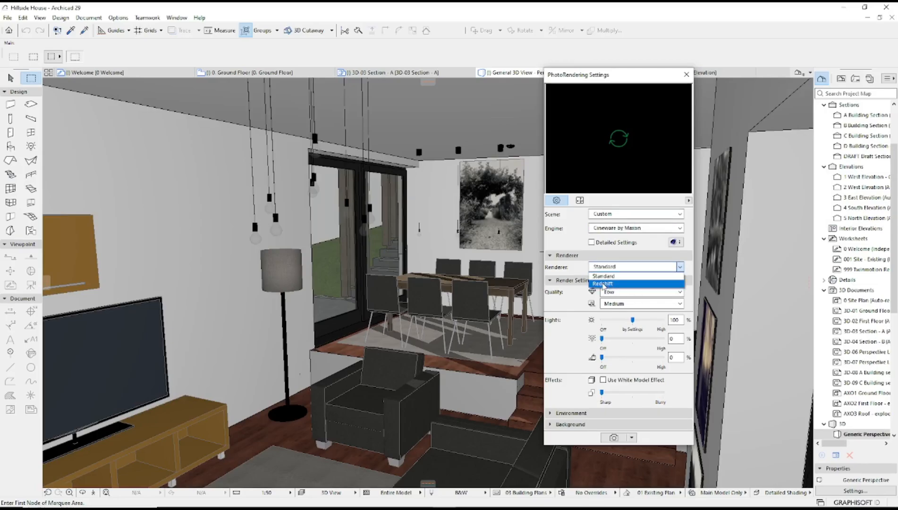
pyautogui.click(603, 275)
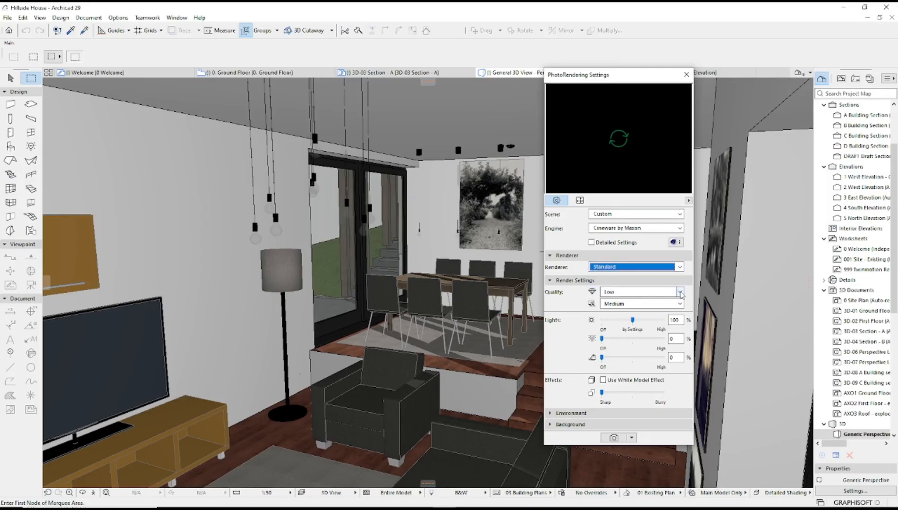
pyautogui.click(682, 292)
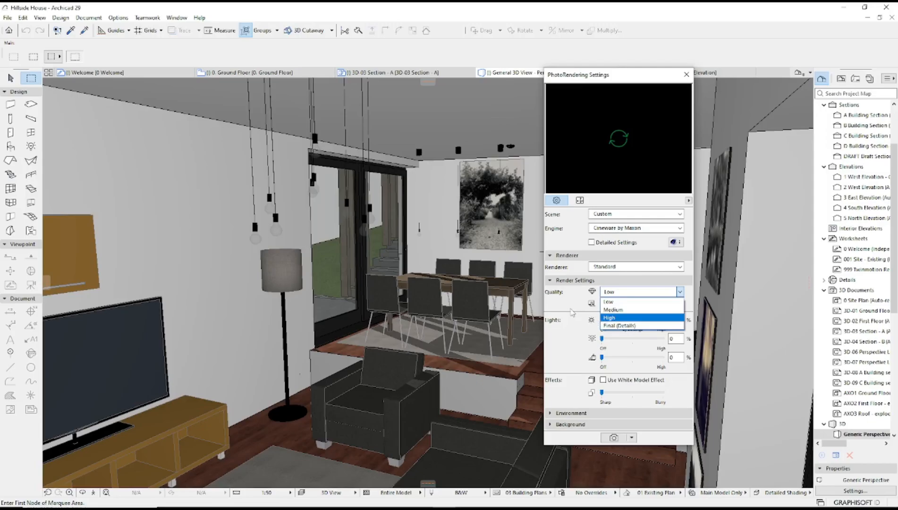
pyautogui.click(609, 292)
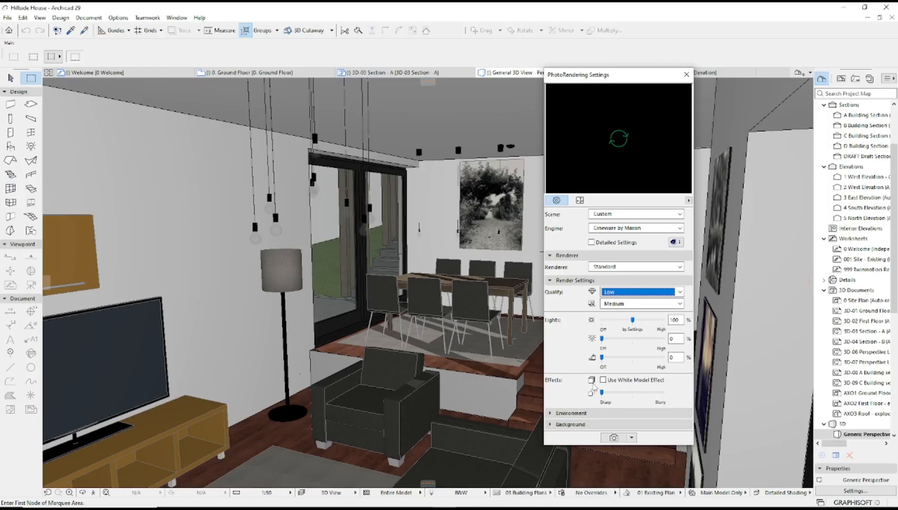
# Start a PhotoRender Projection of the interior view with Cineware by Maxon
pyautogui.click(631, 438)
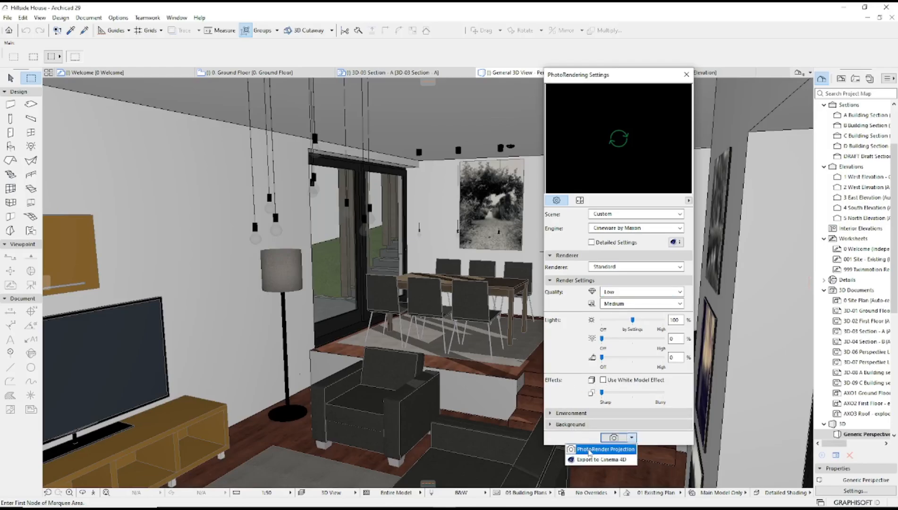
pyautogui.click(602, 449)
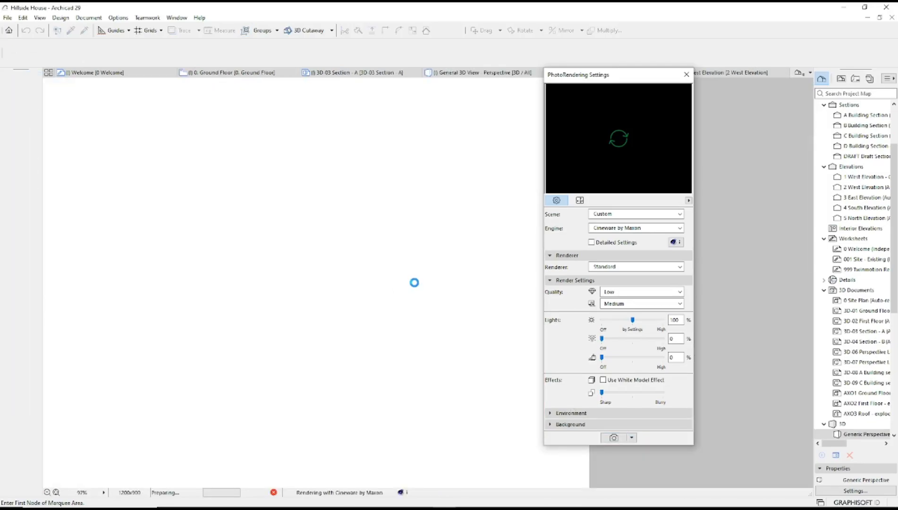